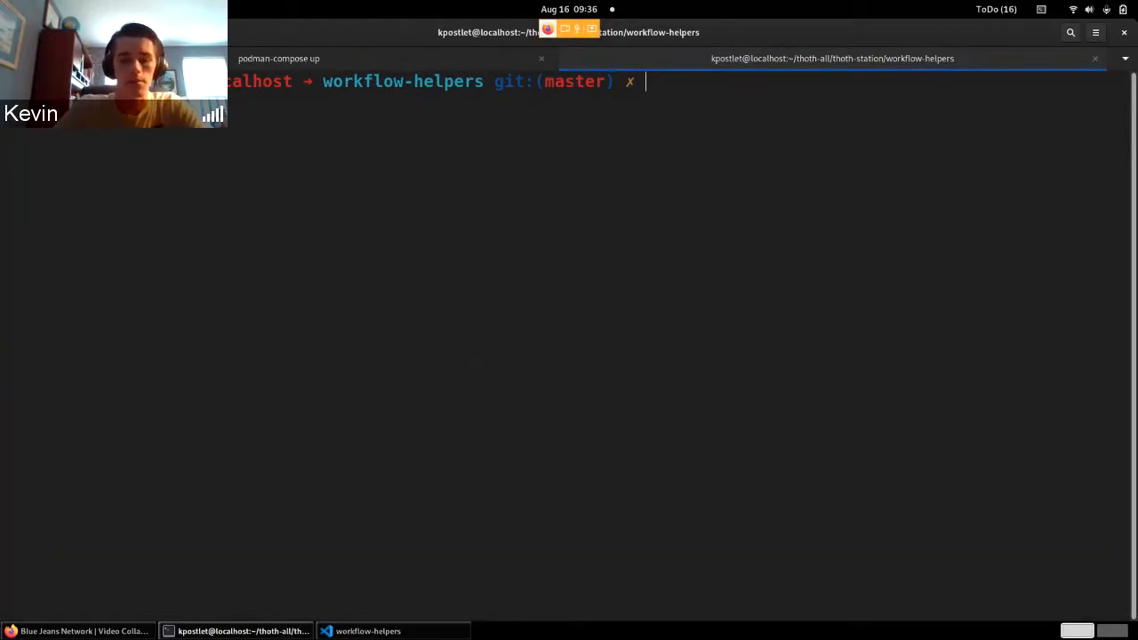
- Confirm PURGE is set via env | grep PURGE, then run python create_purge_issues.py
{"action": "type", "text": "env | grep PURGE"}
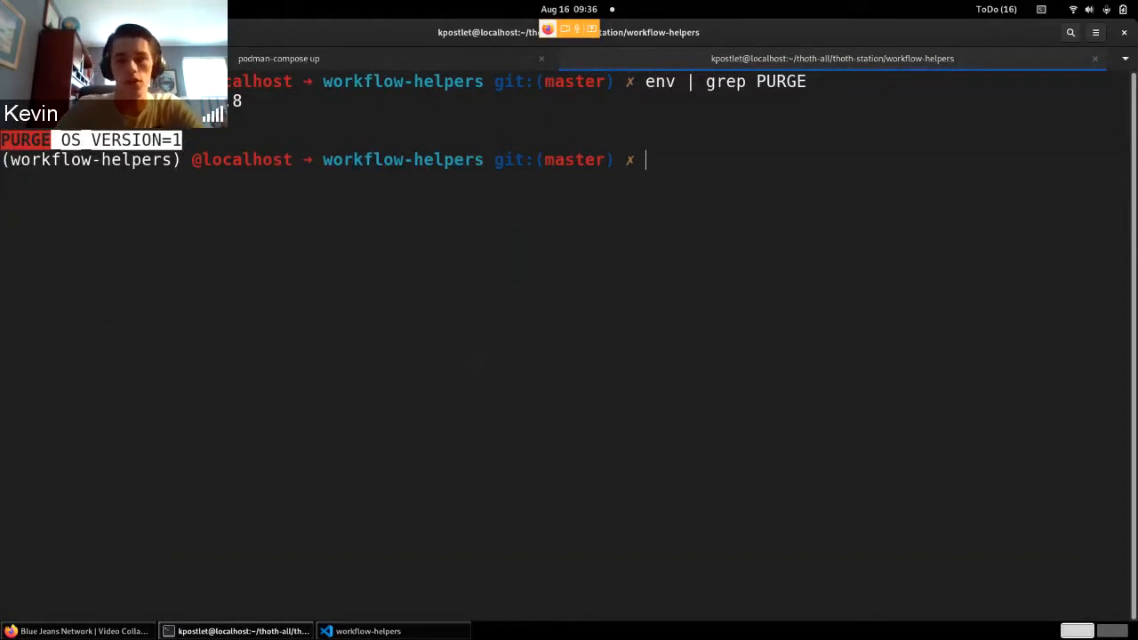
{"action": "type", "text": "python create_purge_issues.py"}
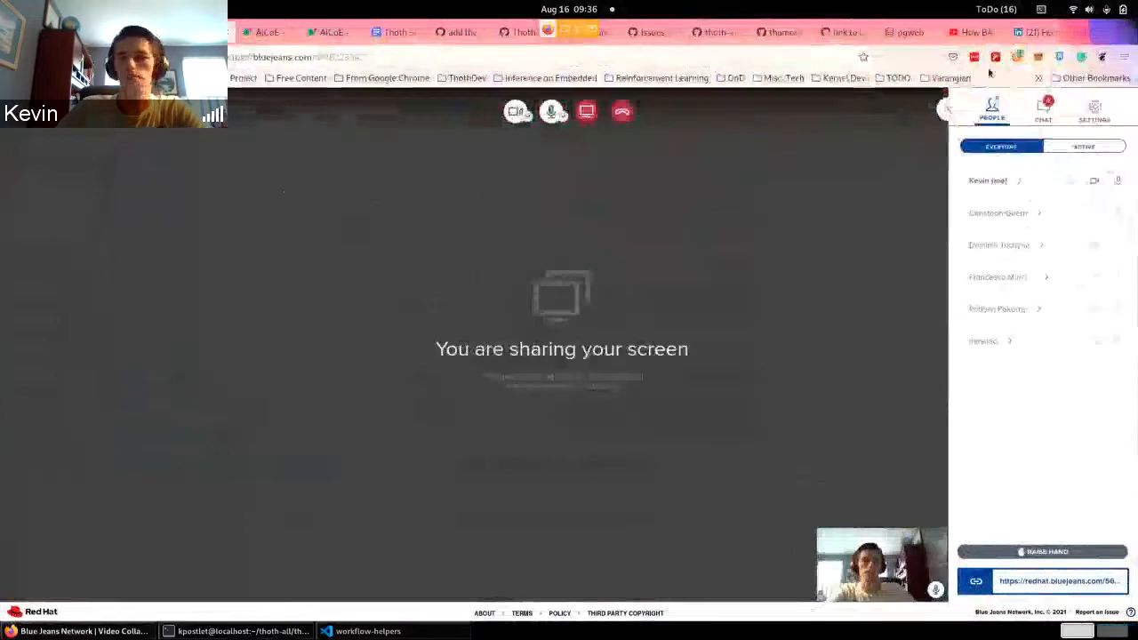
- Browse the kebechet_github_installations row for KPostOffice/Varangian across all its columns in pgweb
{"action": "left_click", "coordinate": [910, 32]}
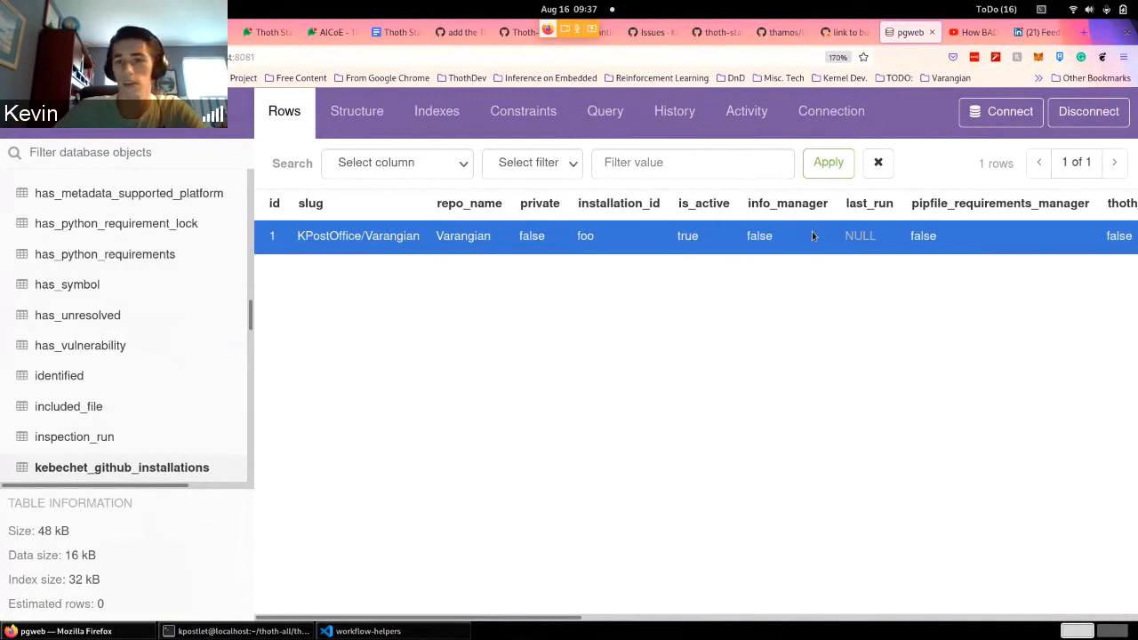
{"action": "scroll", "scroll_direction": "right", "scroll_amount": 3}
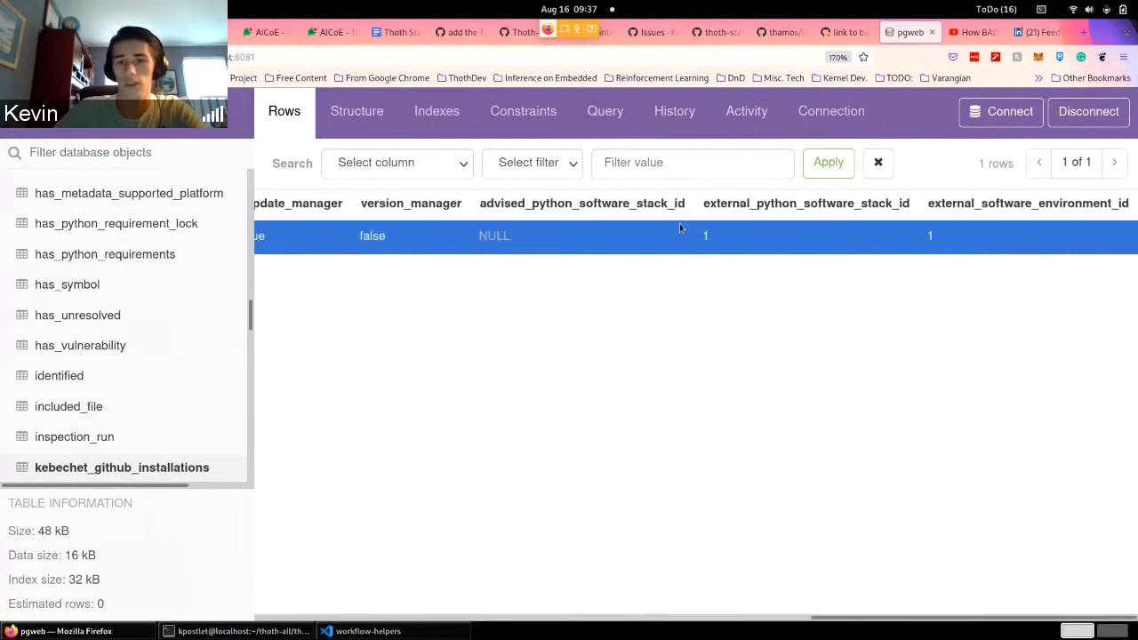
{"action": "mouse_move", "coordinate": [85, 441]}
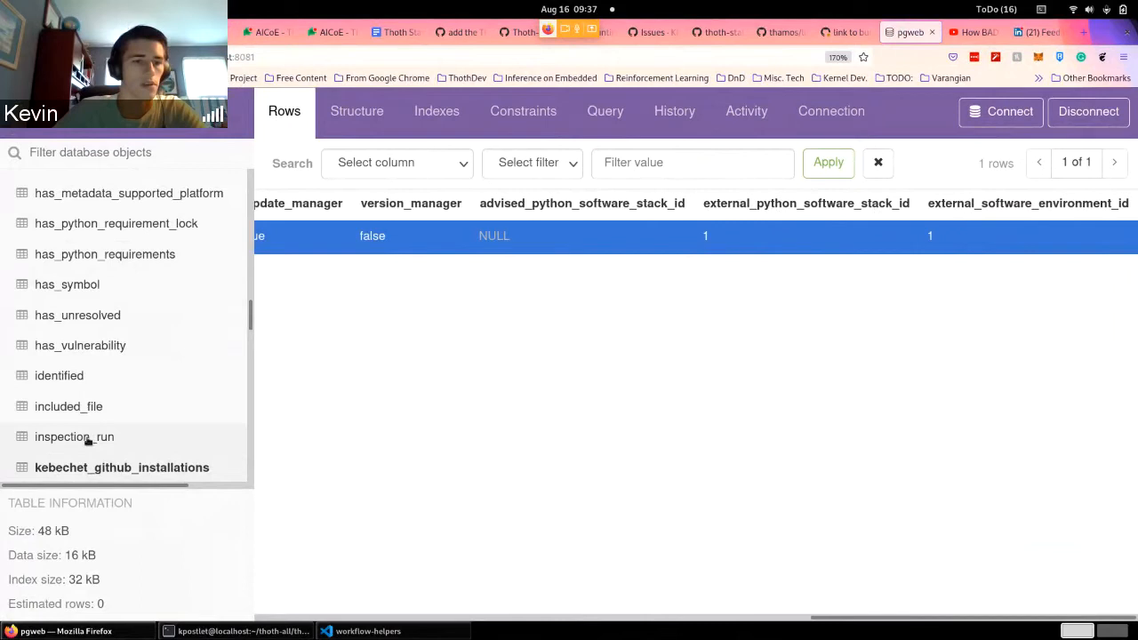
{"action": "scroll", "scroll_direction": "down", "scroll_amount": 3}
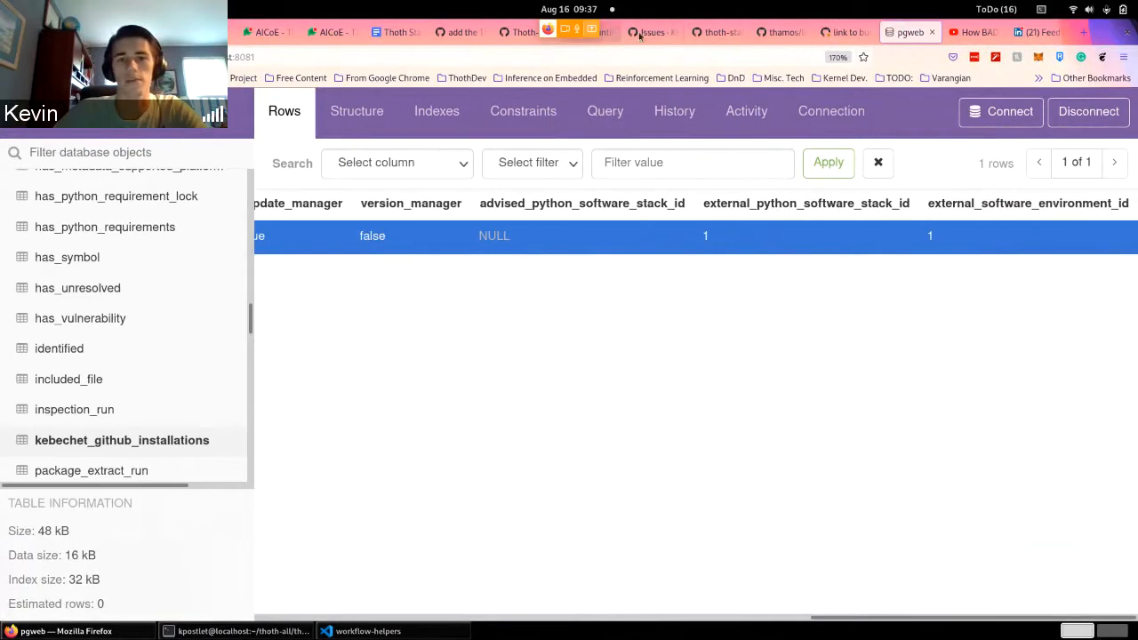
- Review issue #3 'foo:1py3.8 being purged from Thoth DB' and its warning text, then return to the call
{"action": "left_click", "coordinate": [651, 32]}
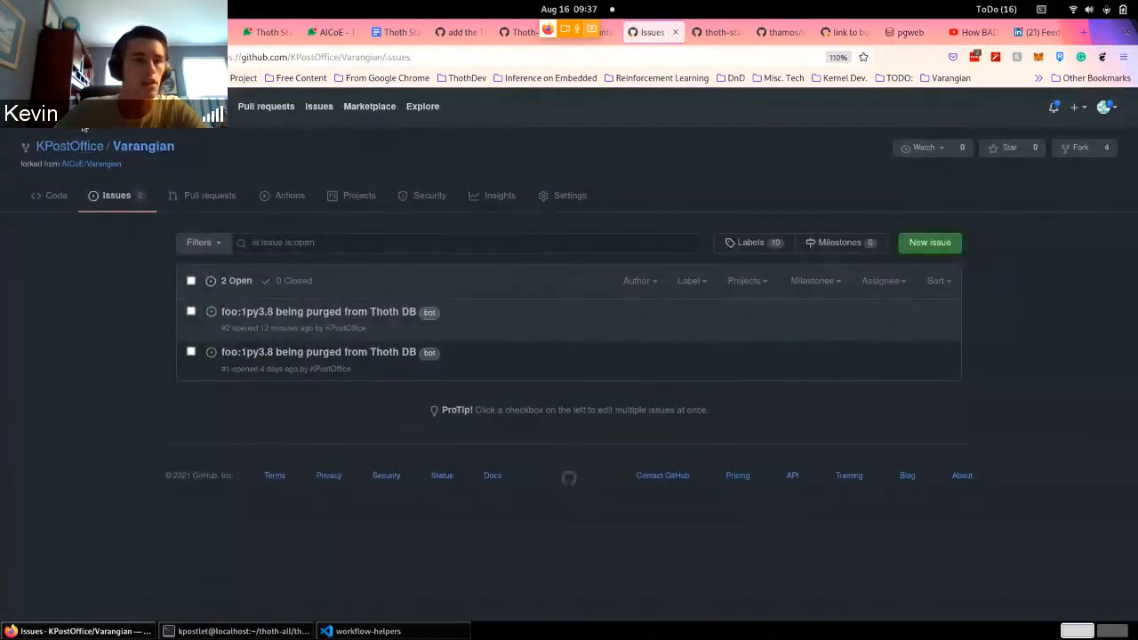
{"action": "mouse_move", "coordinate": [69, 145]}
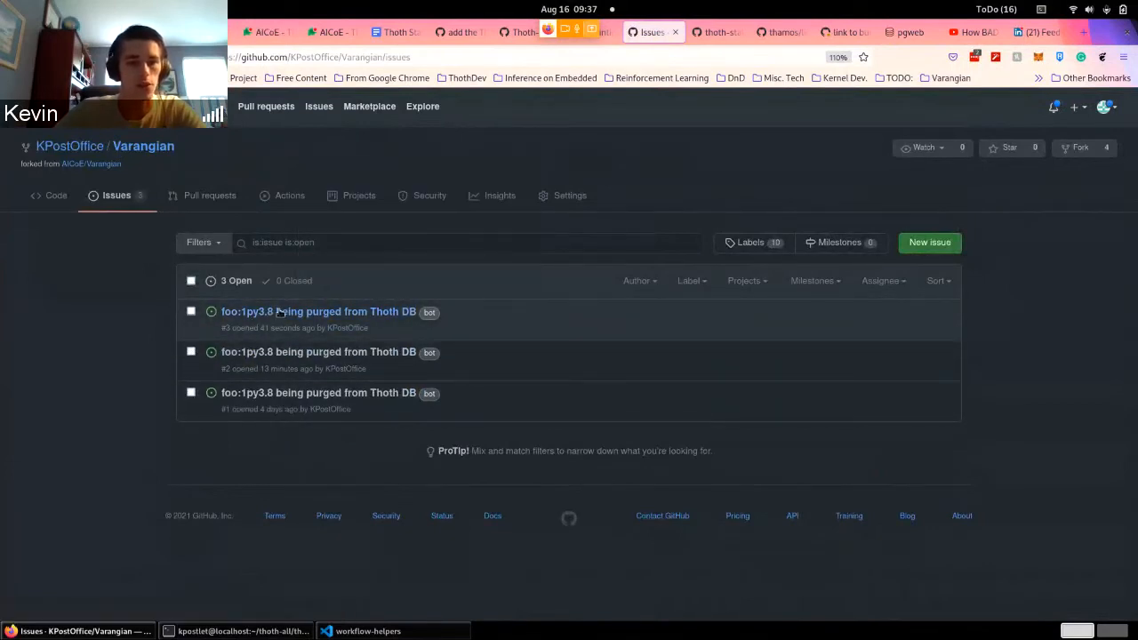
{"action": "left_click", "coordinate": [318, 311]}
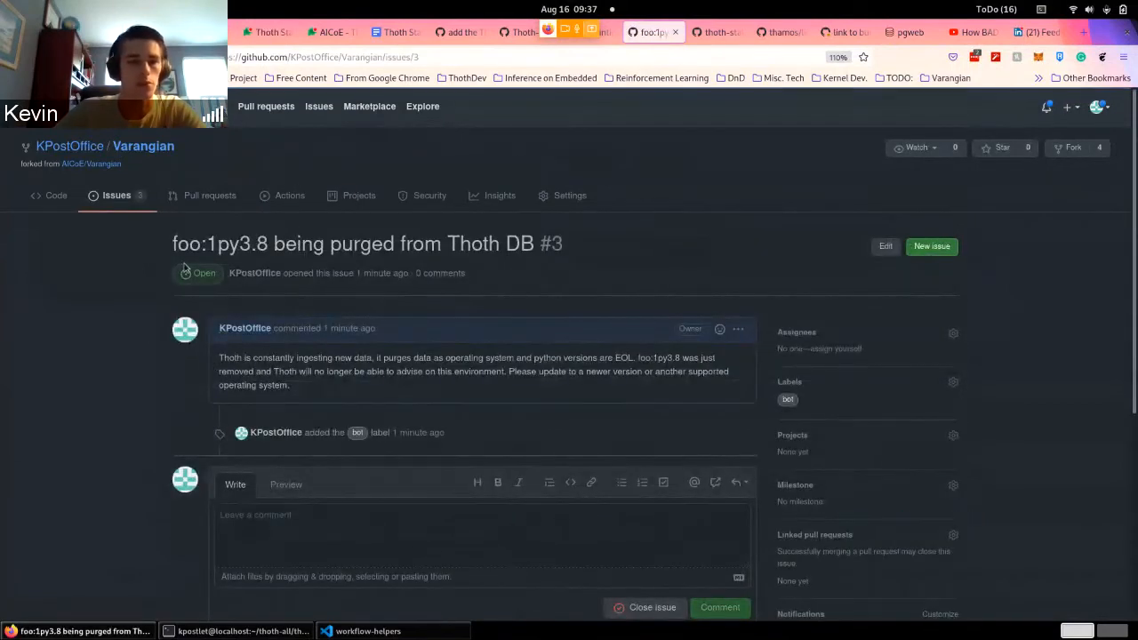
{"action": "double_click", "coordinate": [189, 244]}
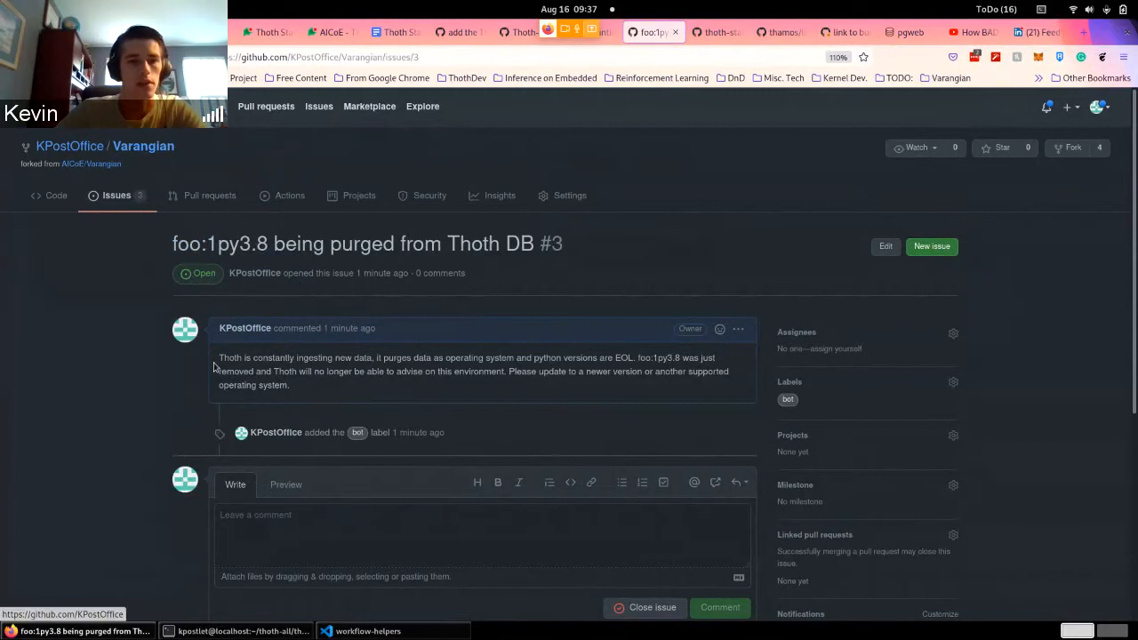
{"action": "left_click_drag", "start_coordinate": [219, 357], "coordinate": [288, 384]}
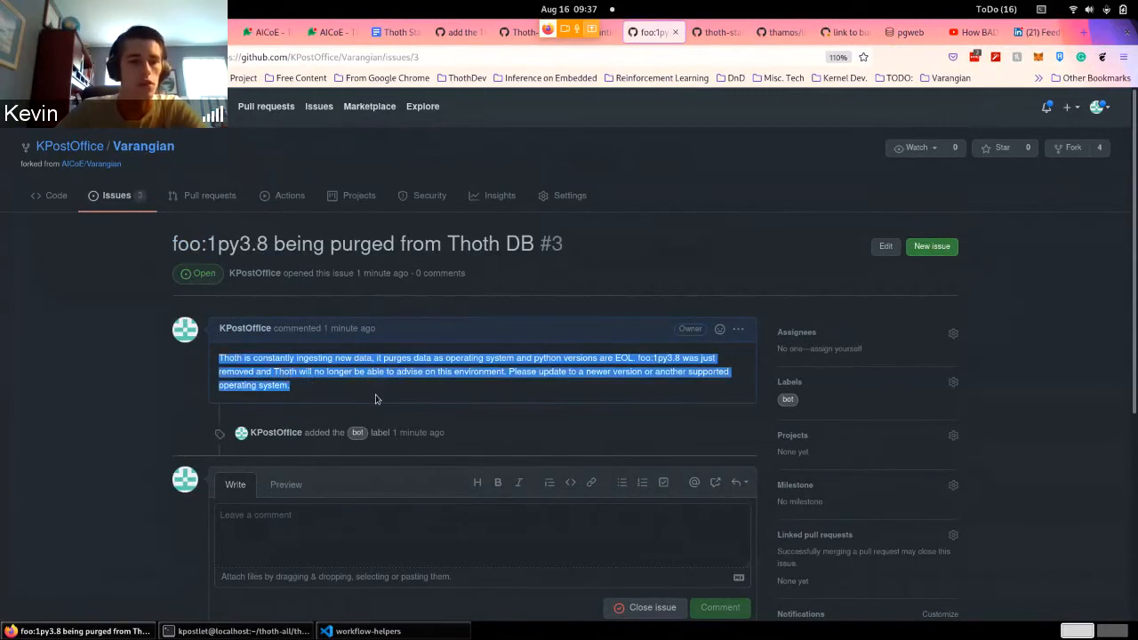
{"action": "mouse_move", "coordinate": [515, 334]}
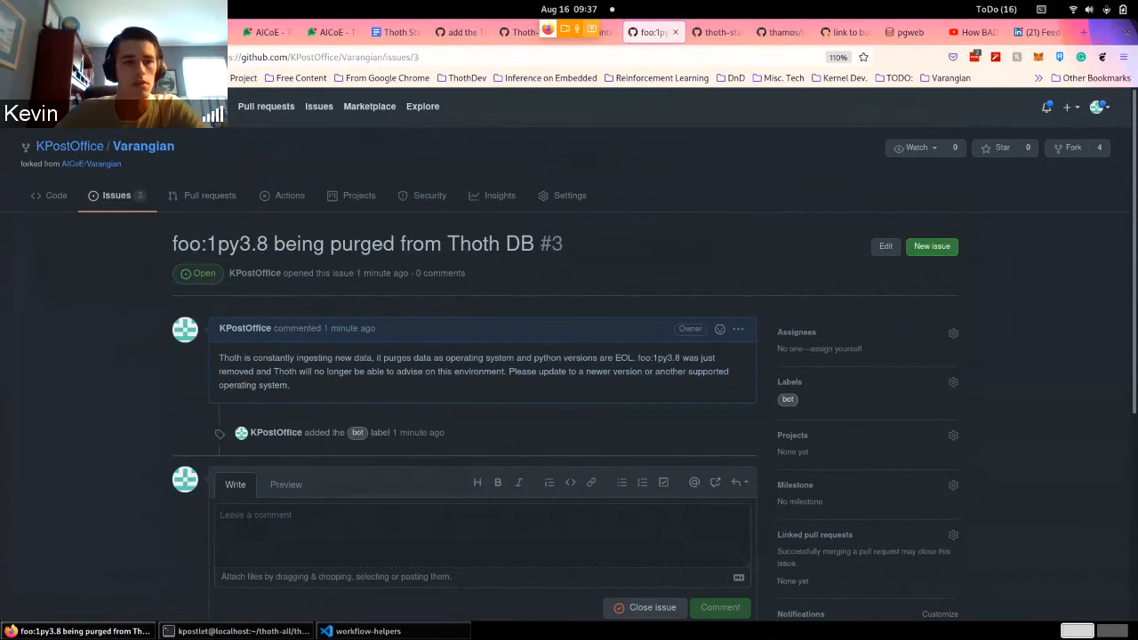
{"action": "left_click", "coordinate": [655, 32]}
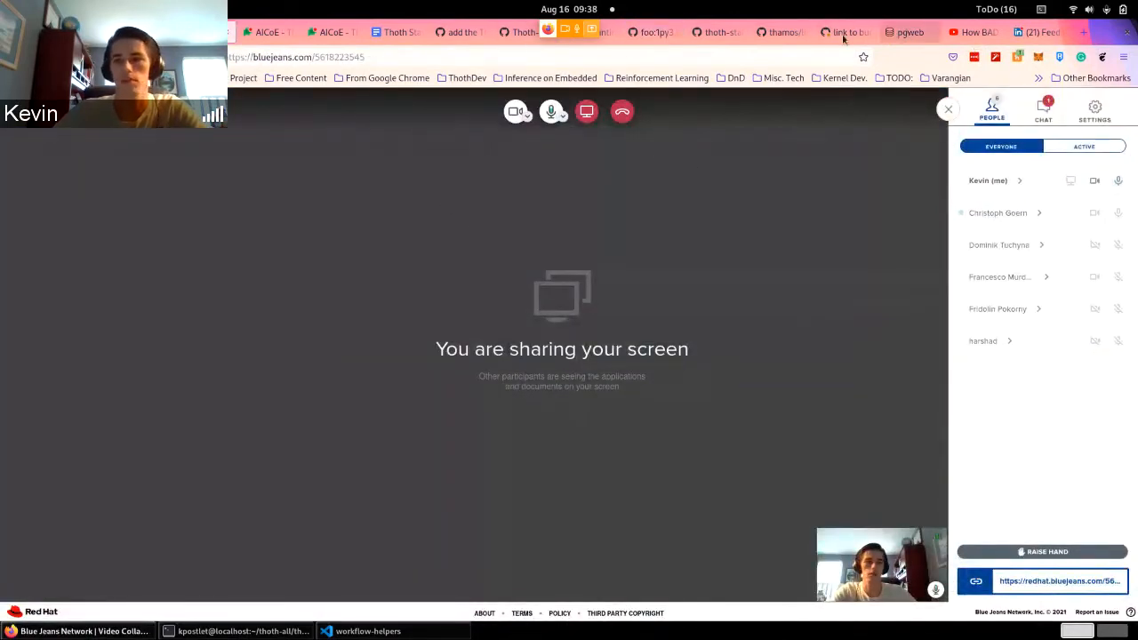
- Bring GitHub issue #3 about foo:1py3.8 back into view from the BlueJeans call
{"action": "left_click", "coordinate": [649, 32]}
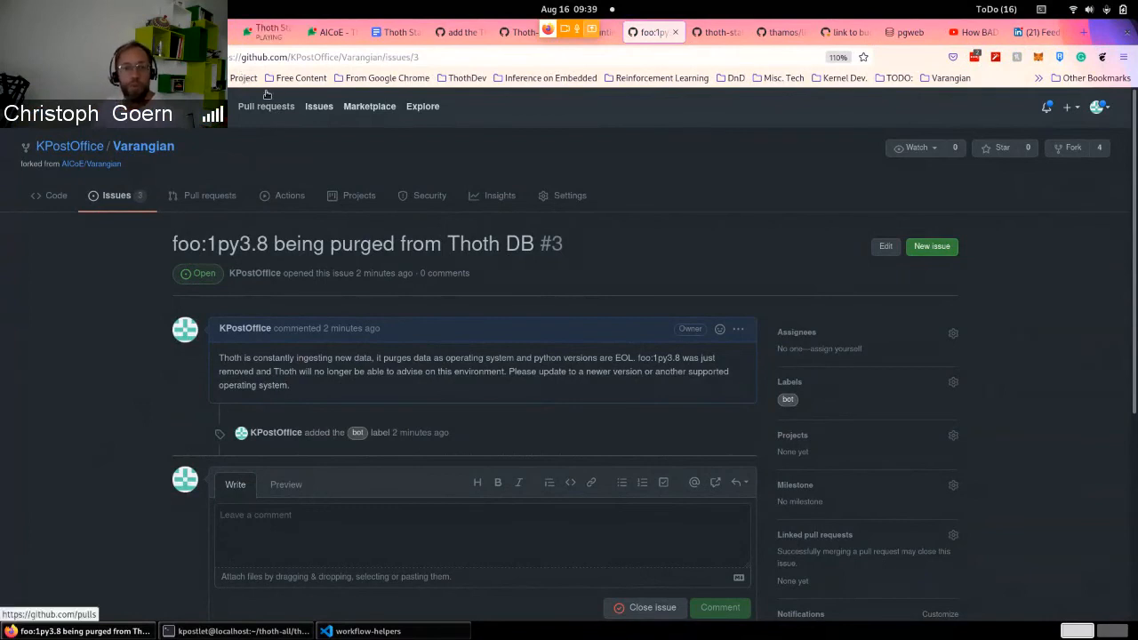
{"action": "mouse_move", "coordinate": [245, 162]}
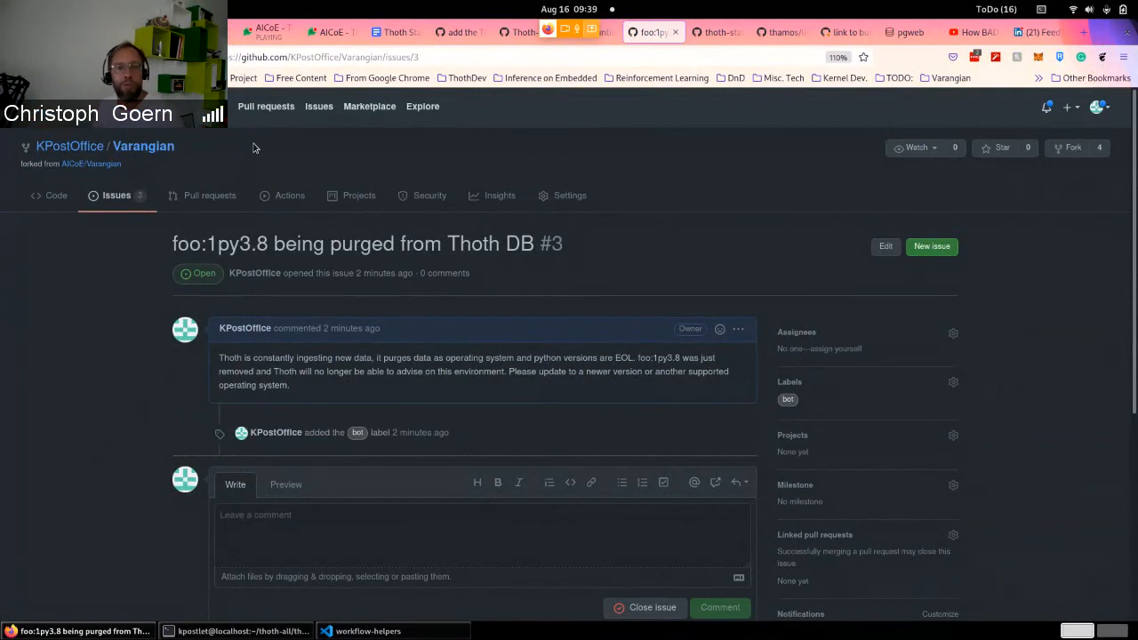
{"action": "mouse_move", "coordinate": [249, 149]}
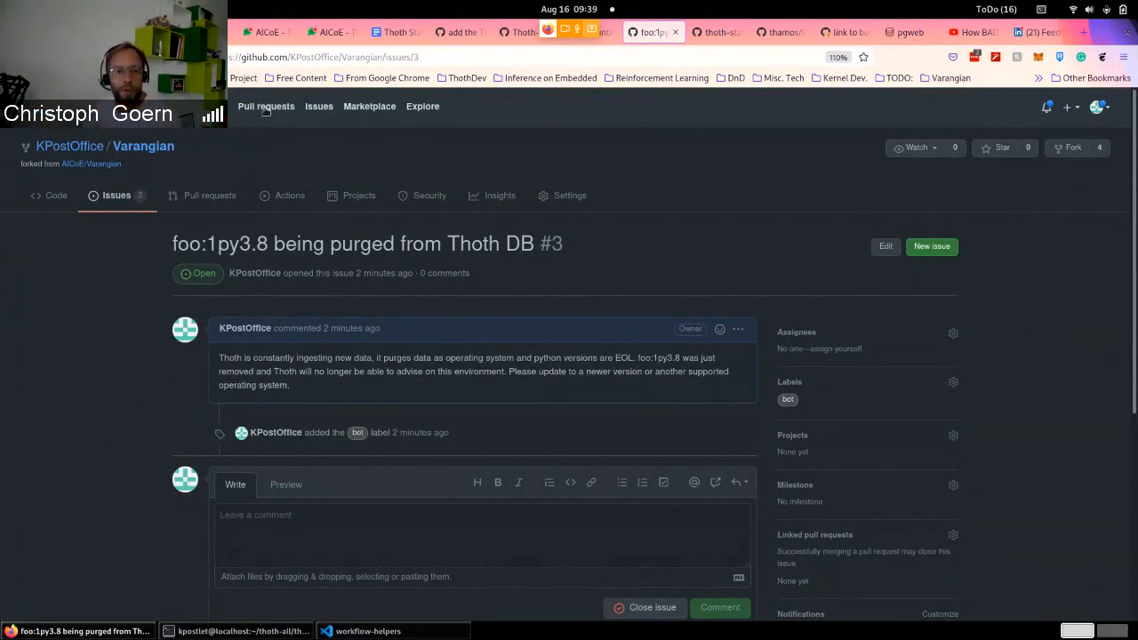
{"action": "mouse_move", "coordinate": [240, 78]}
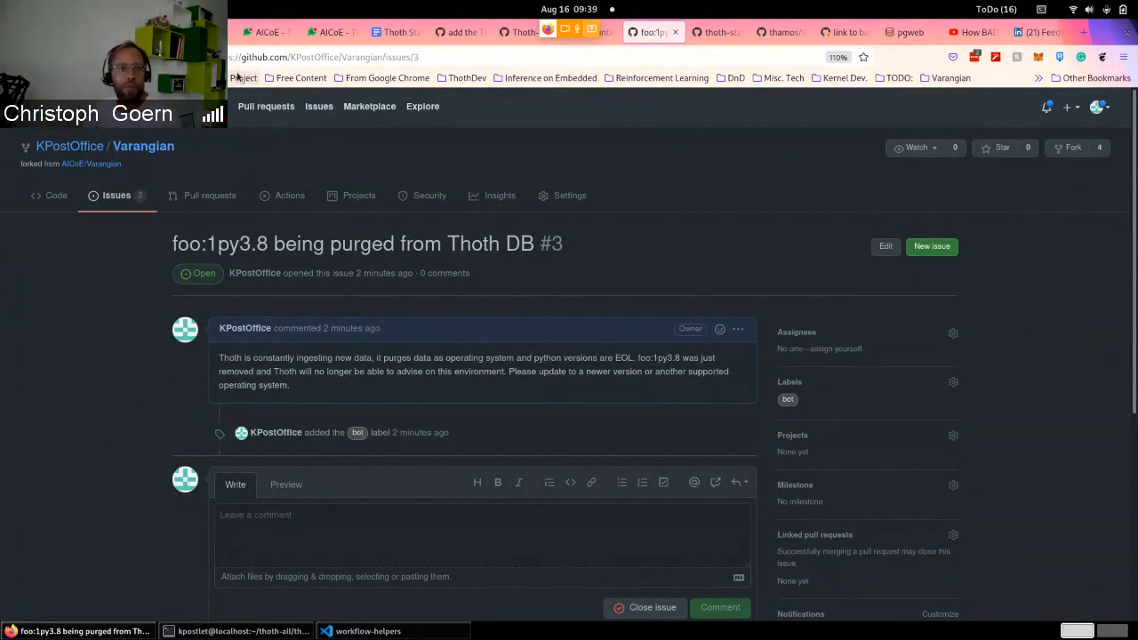